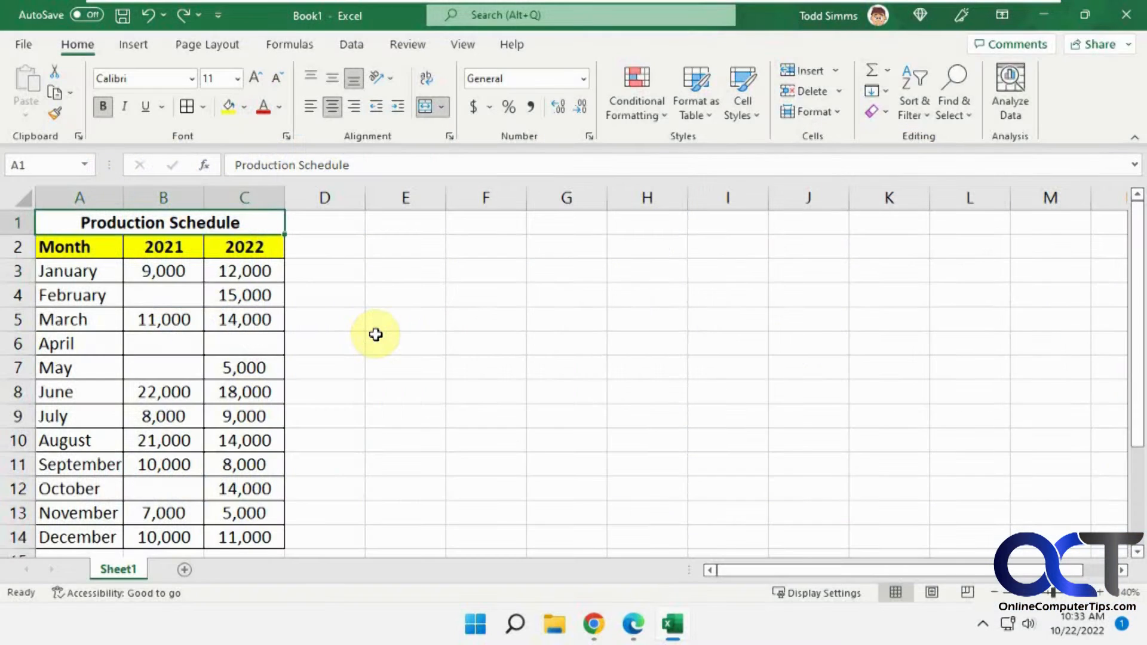
mouse_move(360, 332)
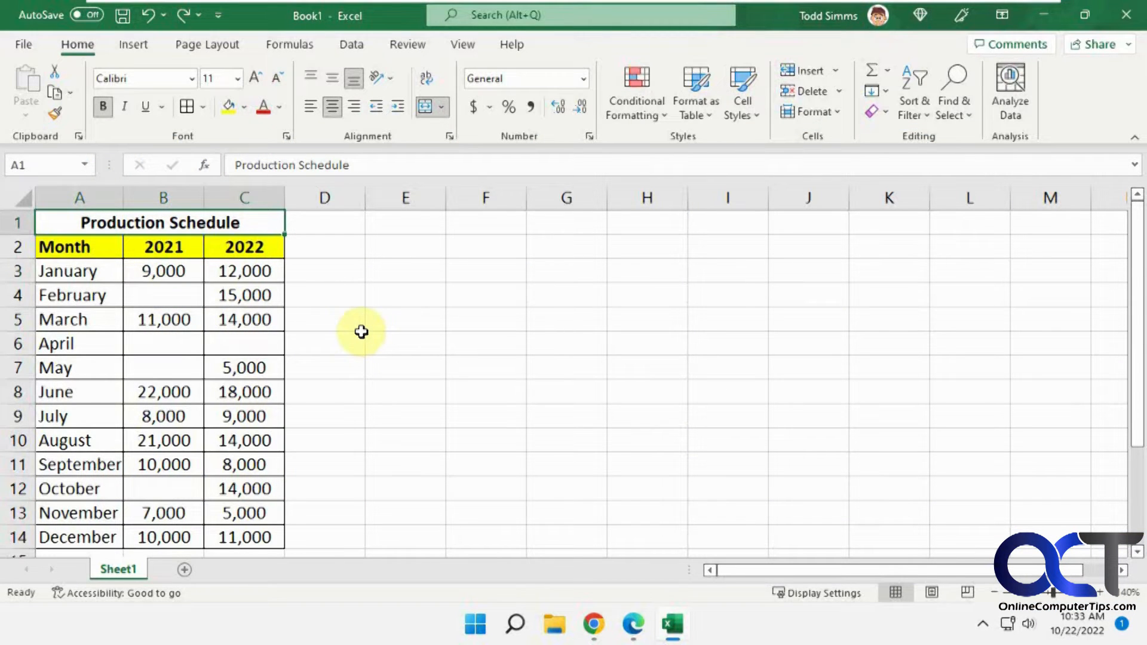
mouse_move(304, 286)
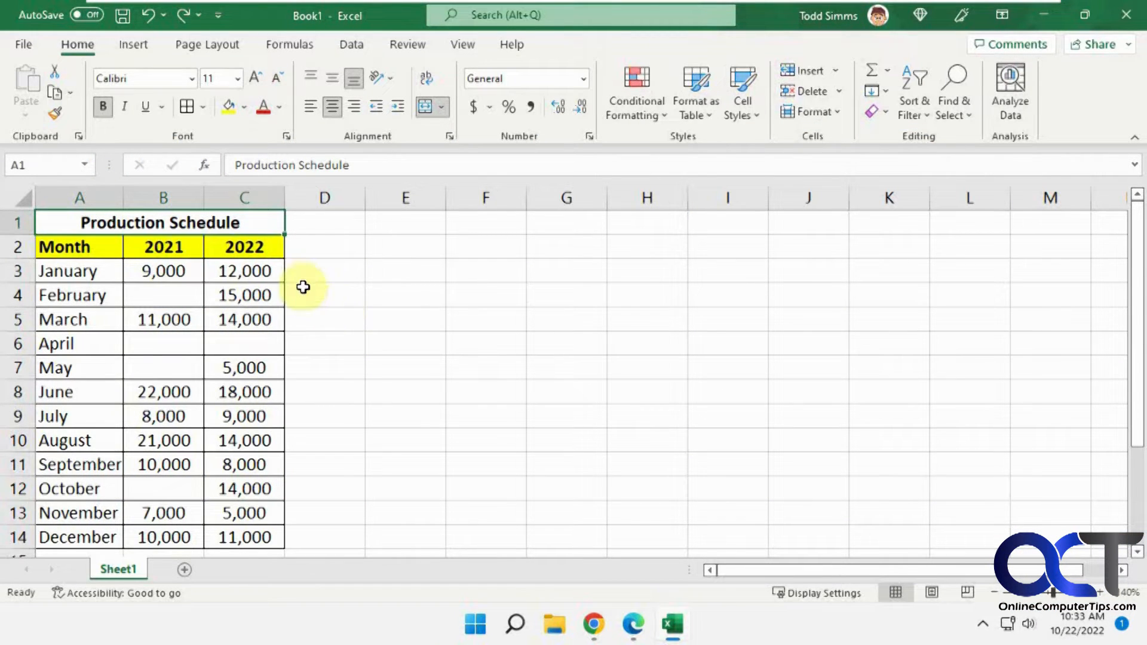
mouse_move(291, 274)
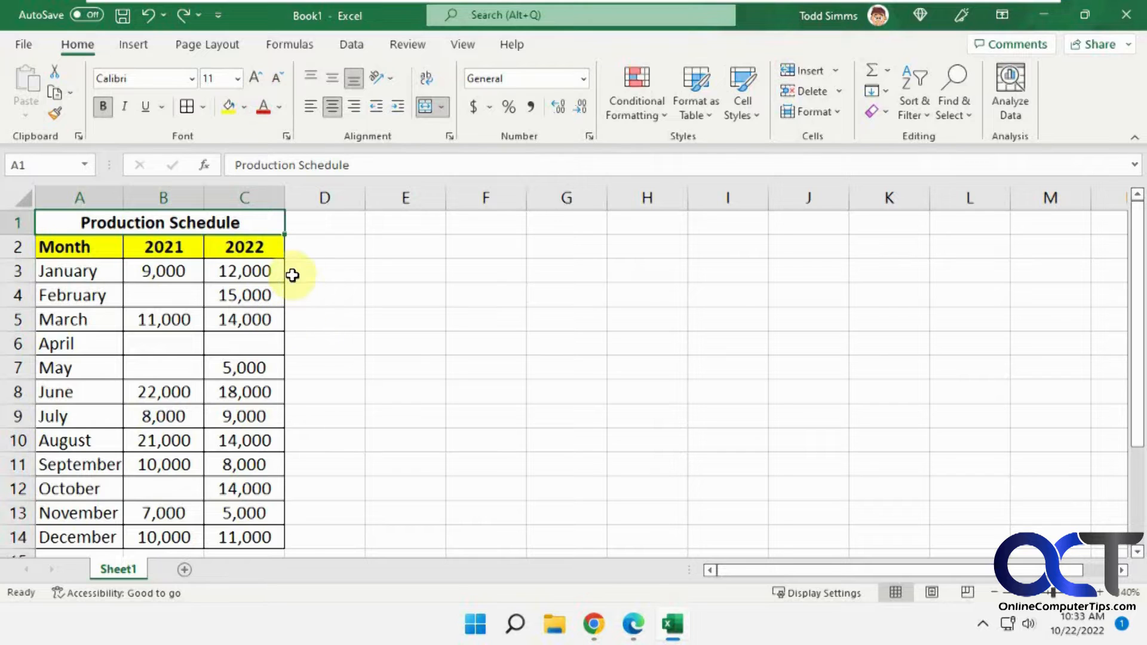
mouse_move(266, 442)
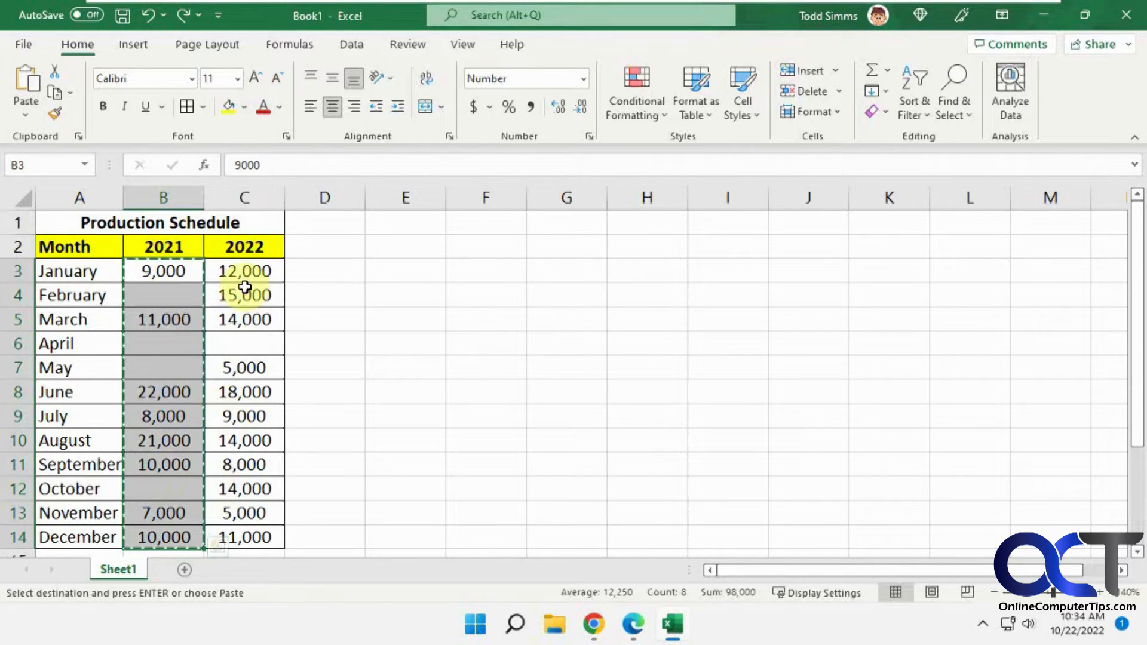
Target the January 2022 cell and bring up Paste Special for the copied 2021 range.
left_click(244, 270)
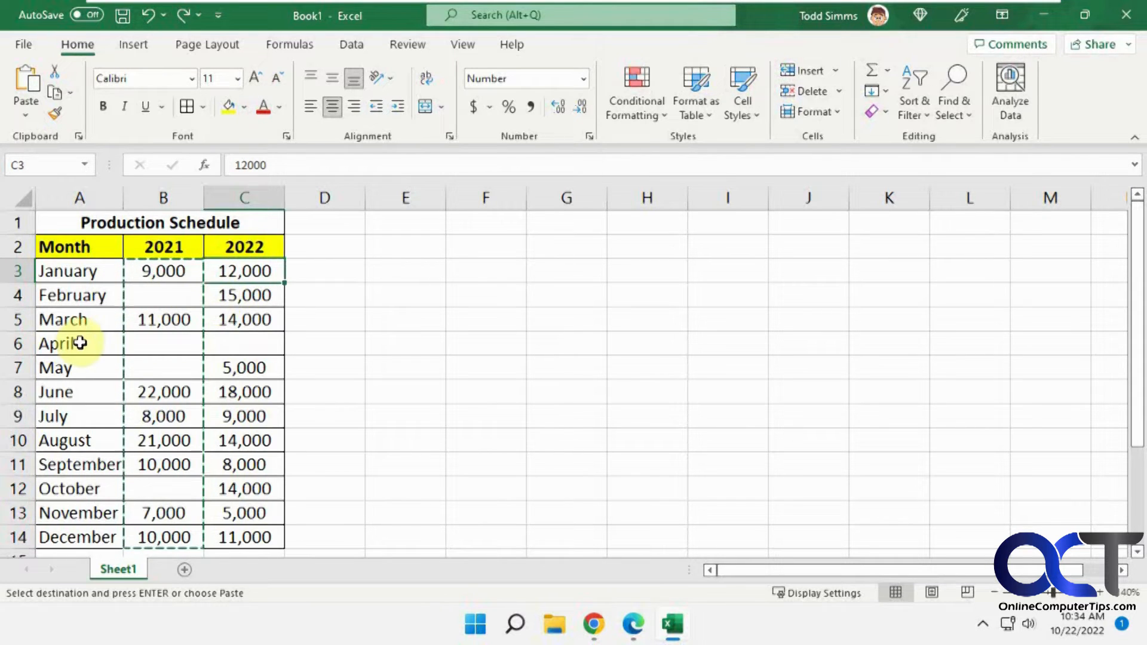
mouse_move(260, 421)
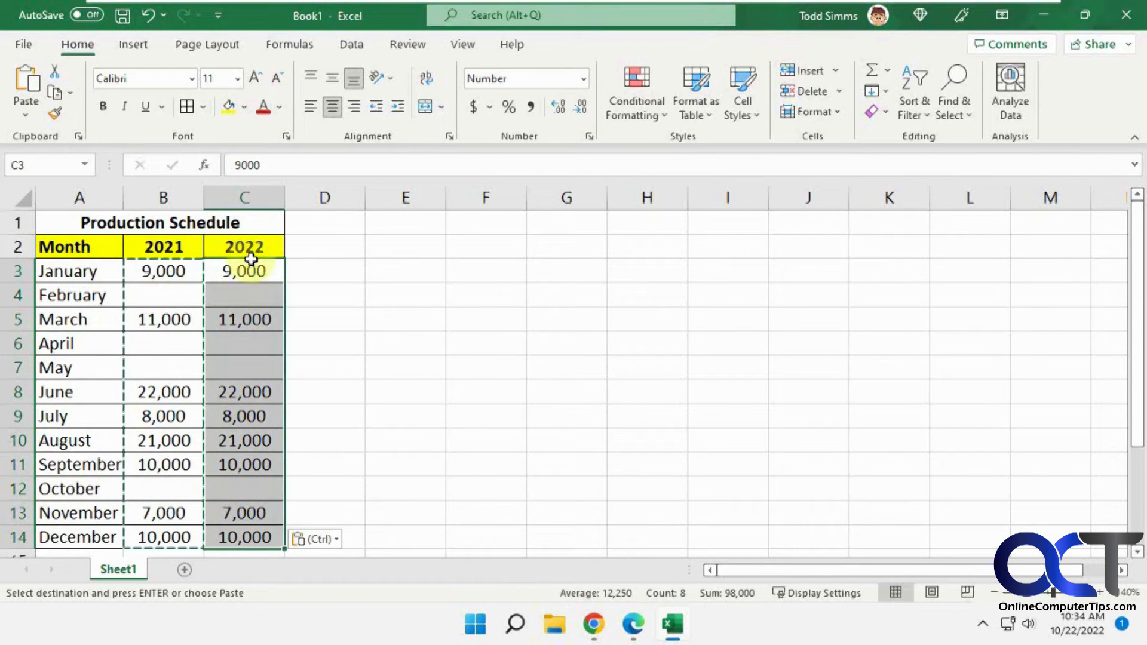
mouse_move(225, 307)
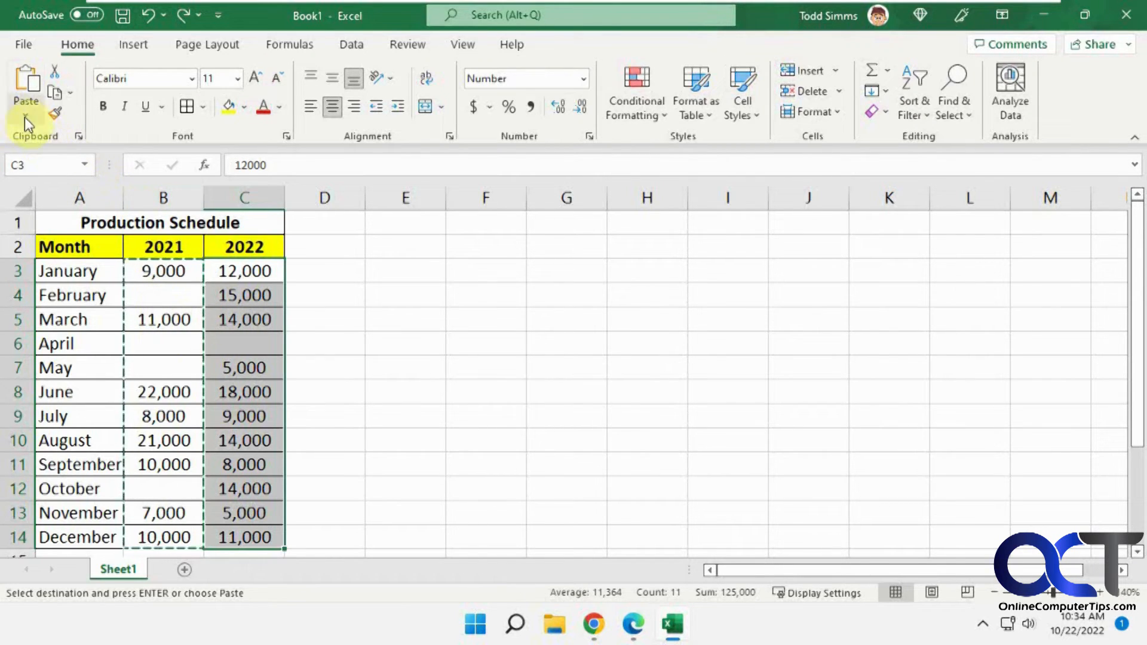
left_click(26, 93)
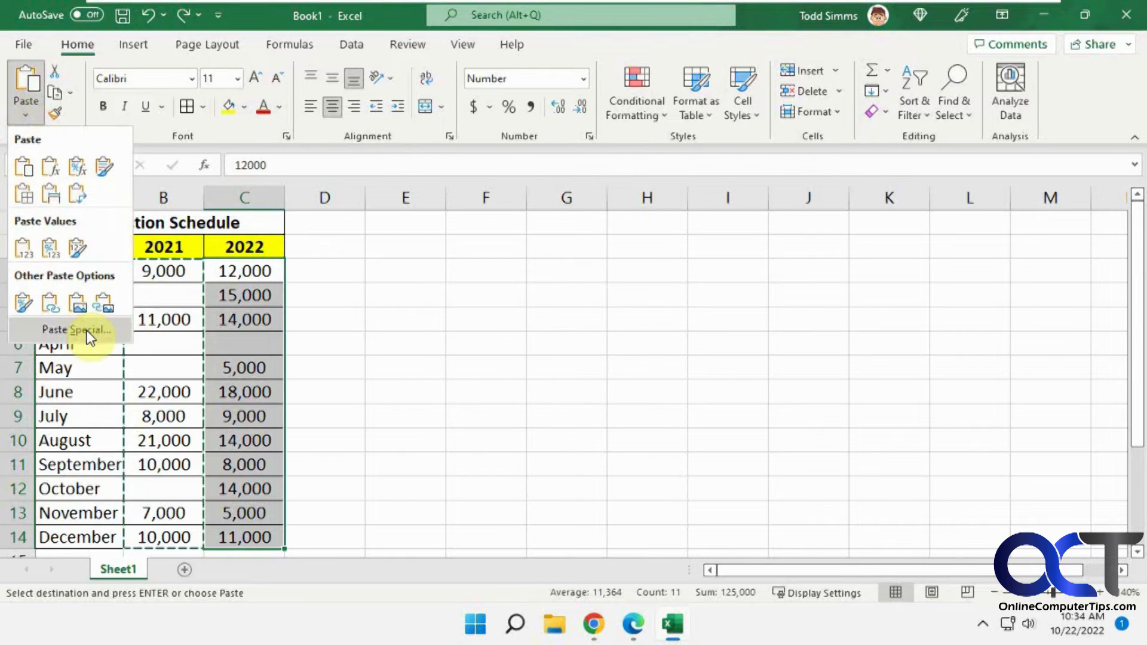
left_click(66, 330)
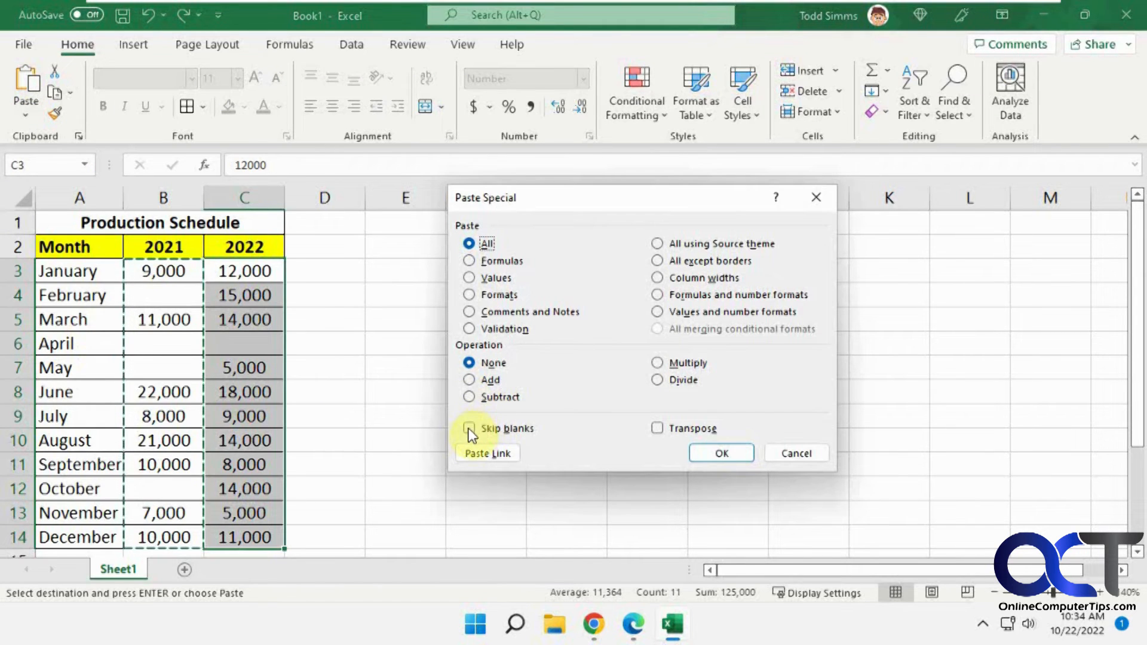
Paste with Skip blanks so February, May and October keep their 2022 values.
left_click(468, 428)
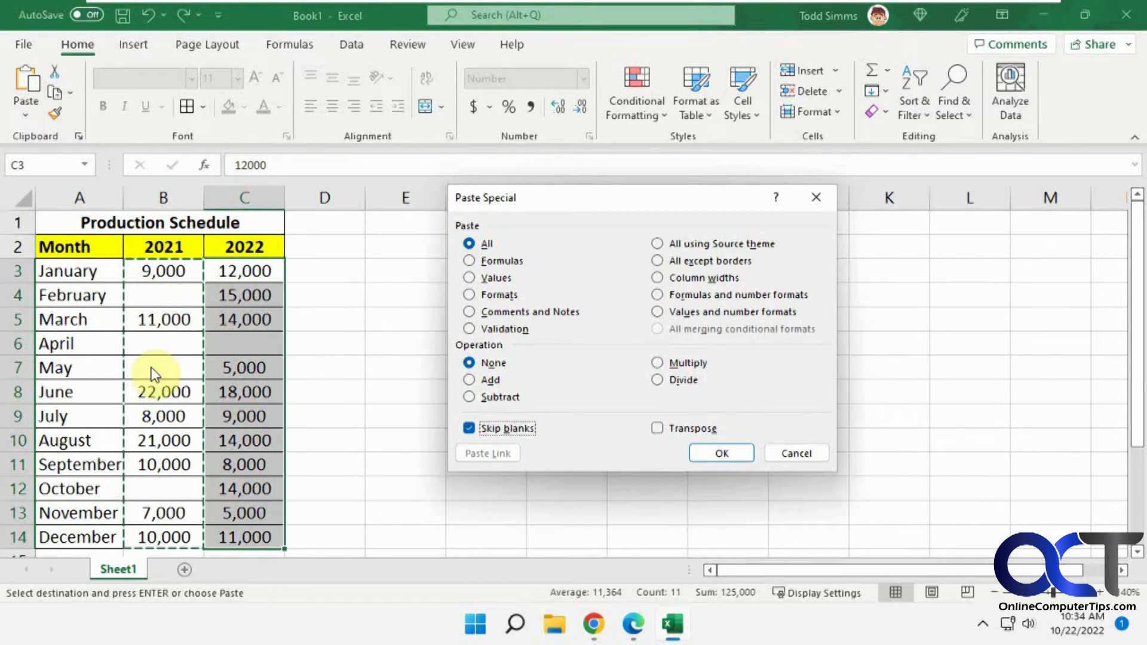
mouse_move(186, 494)
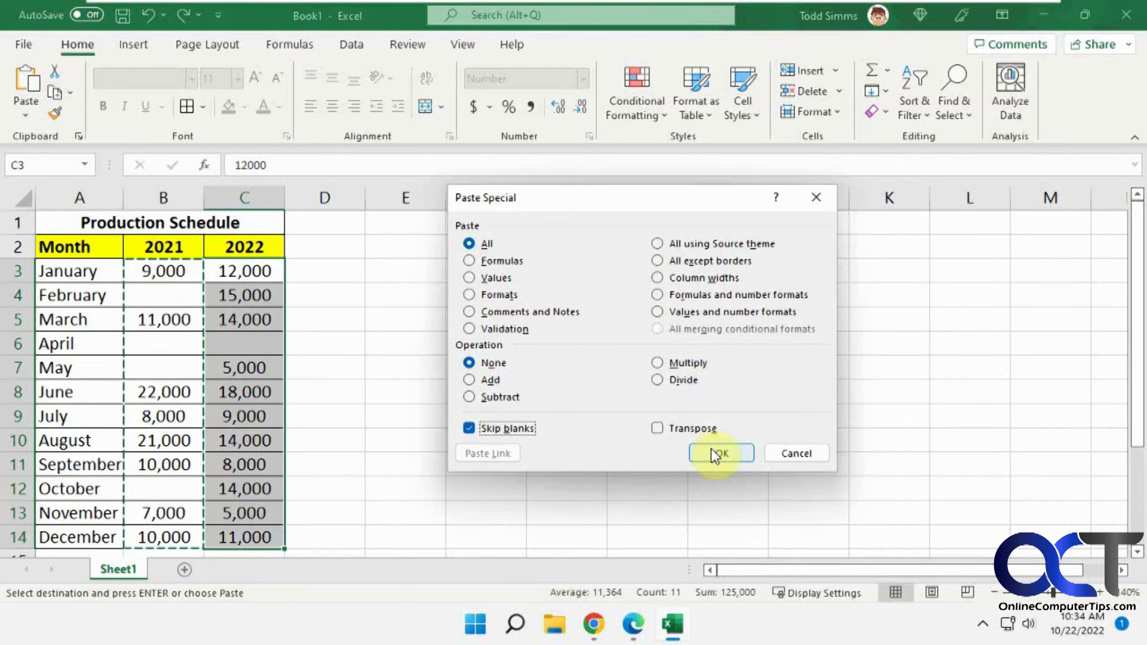
left_click(720, 453)
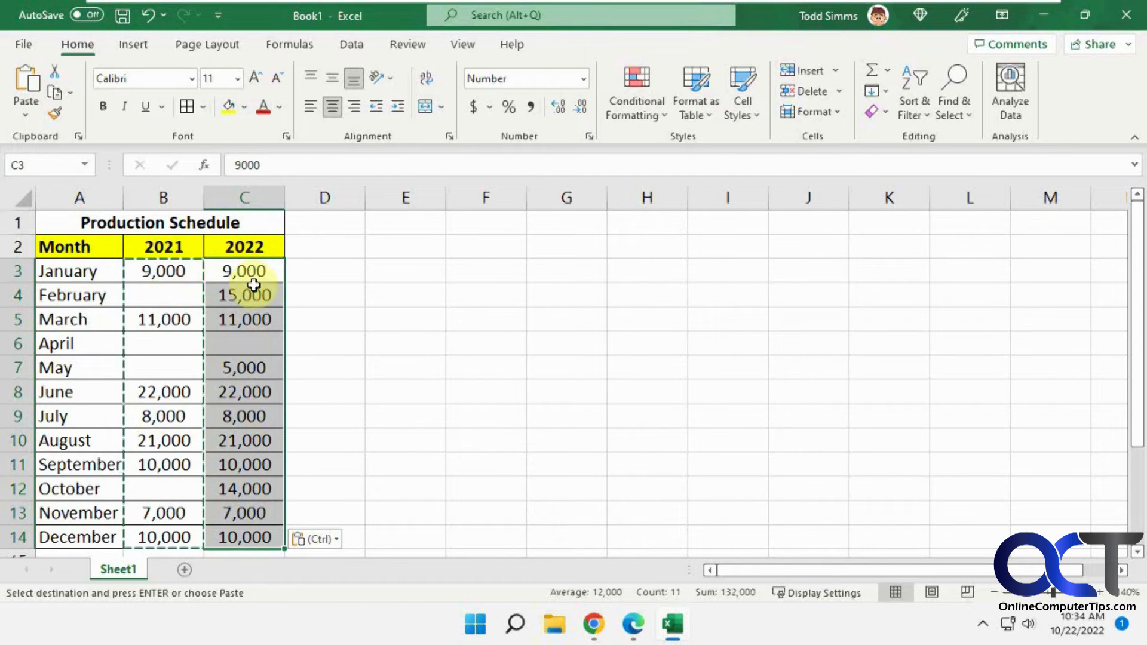